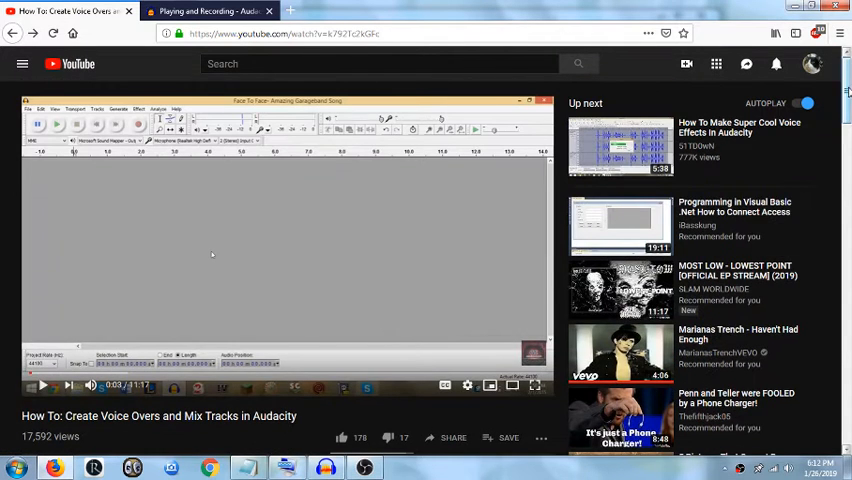
# - Scroll through the currently open Audacity Manual page
pyautogui.scroll(-3)
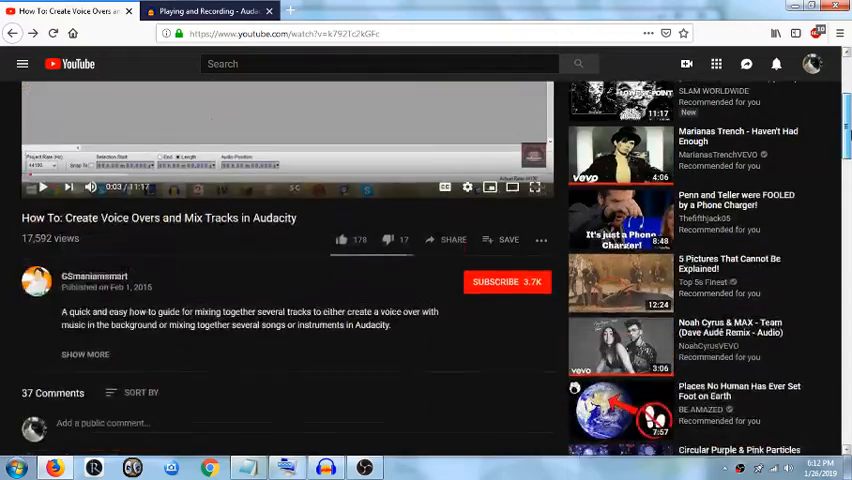
pyautogui.scroll(-3)
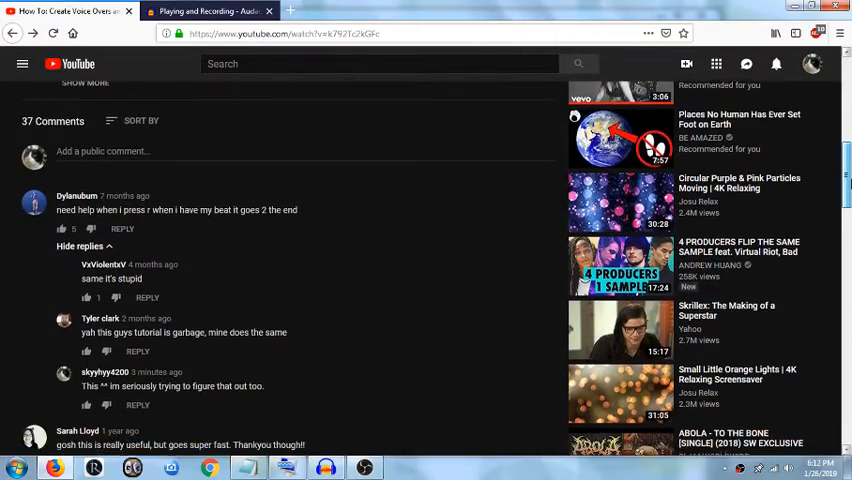
pyautogui.scroll(-3)
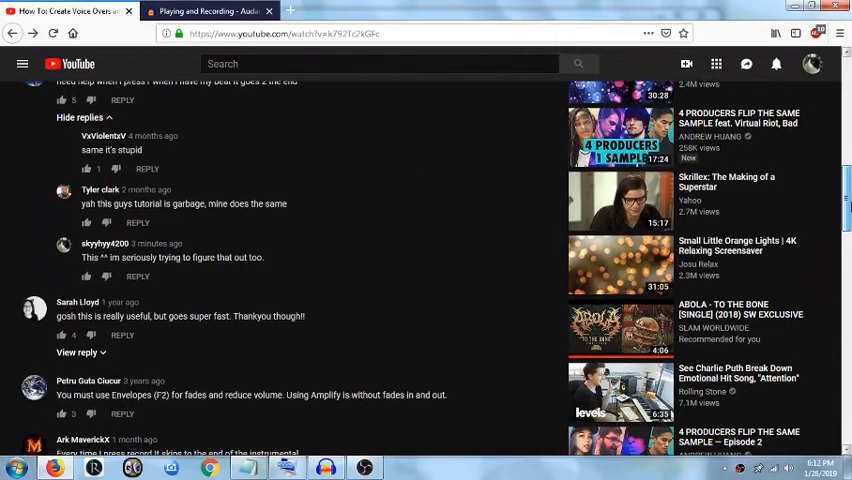
pyautogui.scroll(-3)
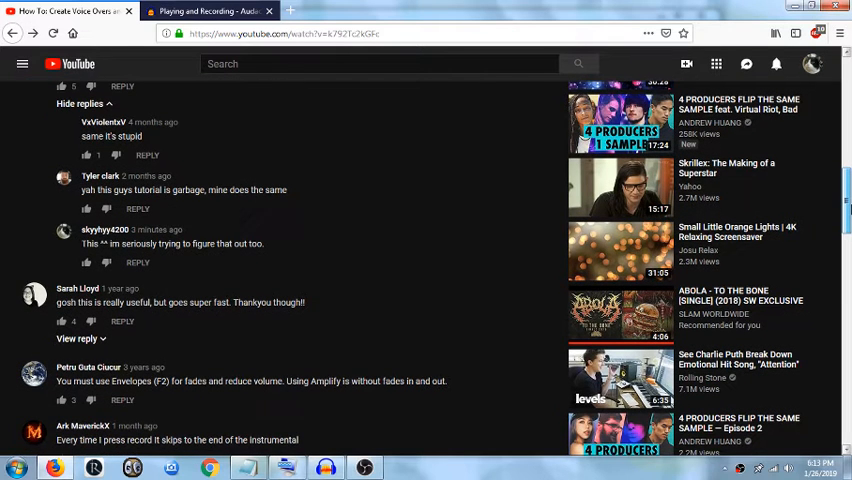
pyautogui.scroll(-3)
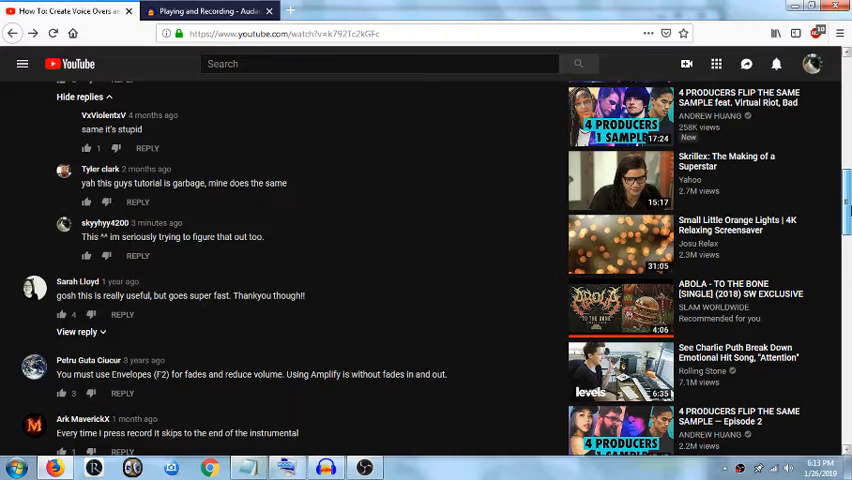
pyautogui.scroll(3)
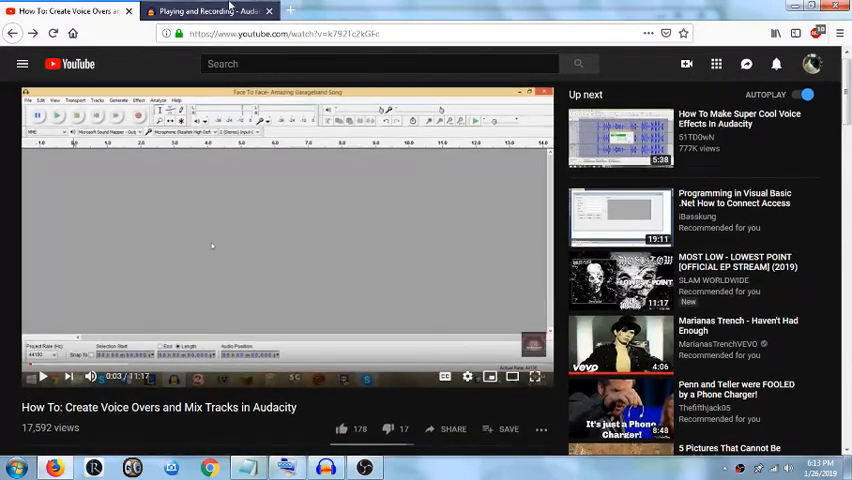
# - On the Playing and Recording page, highlight the Transport Toolbar notes on where recording begins
pyautogui.click(210, 11)
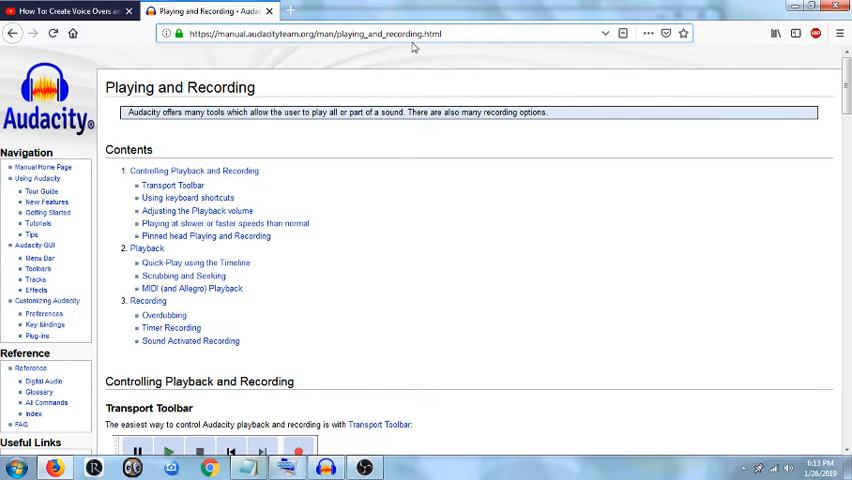
pyautogui.moveTo(326, 291)
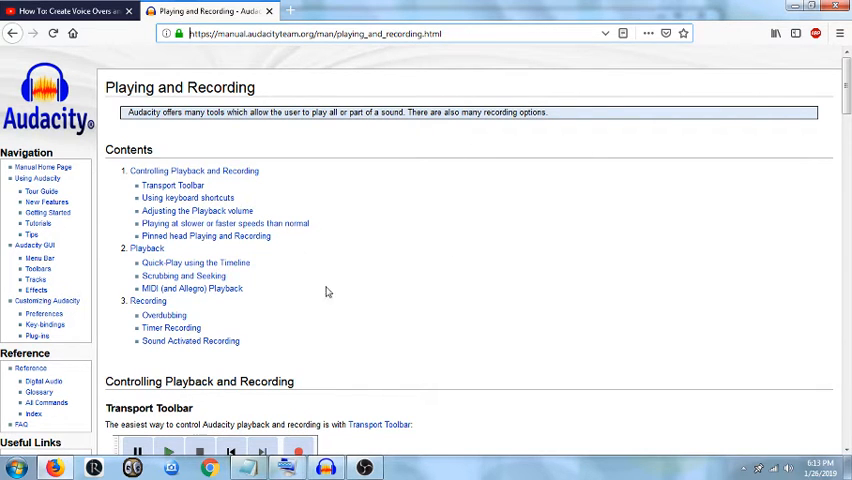
pyautogui.scroll(-3)
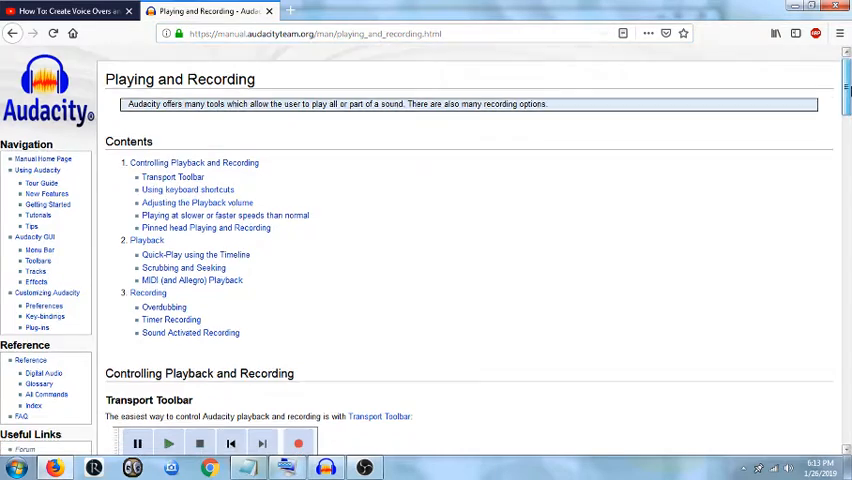
pyautogui.scroll(-3)
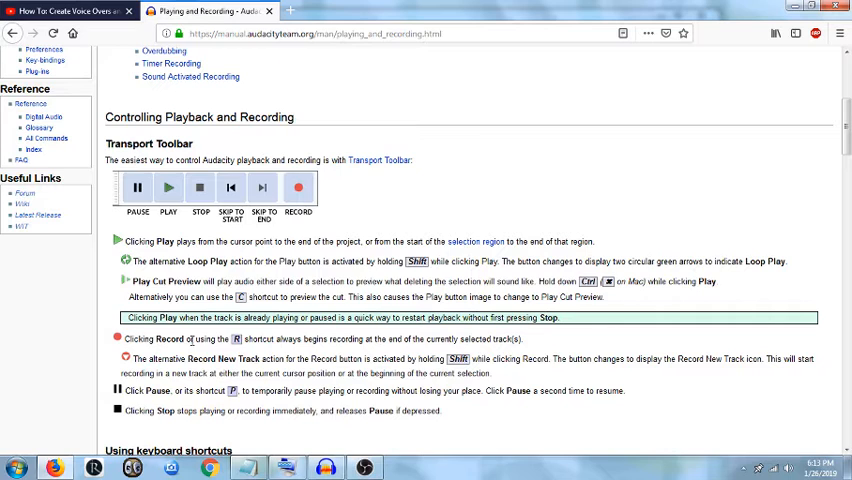
pyautogui.moveTo(193, 339); pyautogui.dragTo(347, 339)
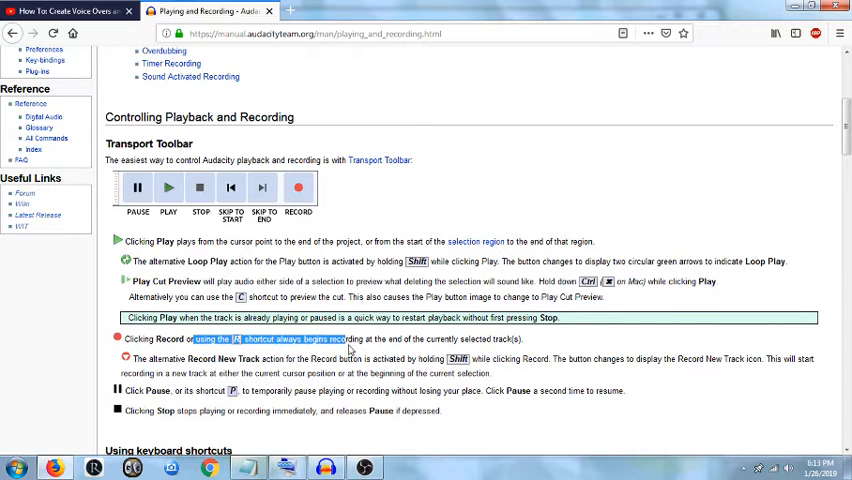
pyautogui.moveTo(198, 338); pyautogui.dragTo(455, 338)
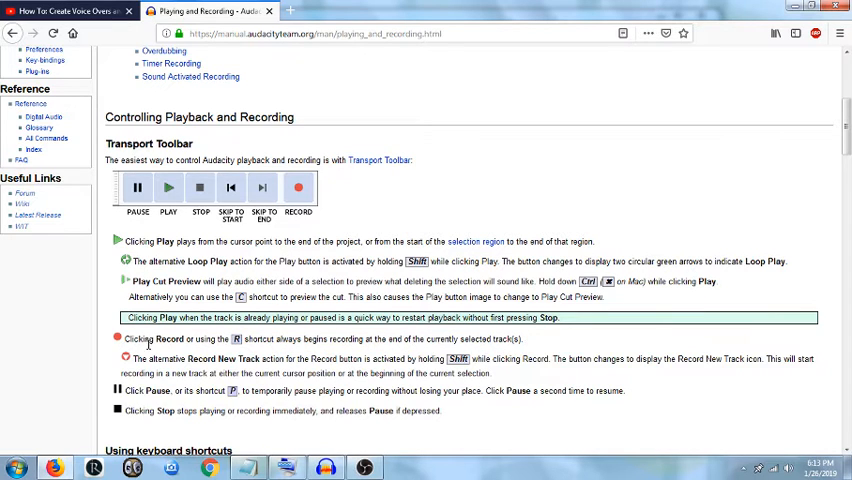
pyautogui.moveTo(131, 359); pyautogui.dragTo(347, 359)
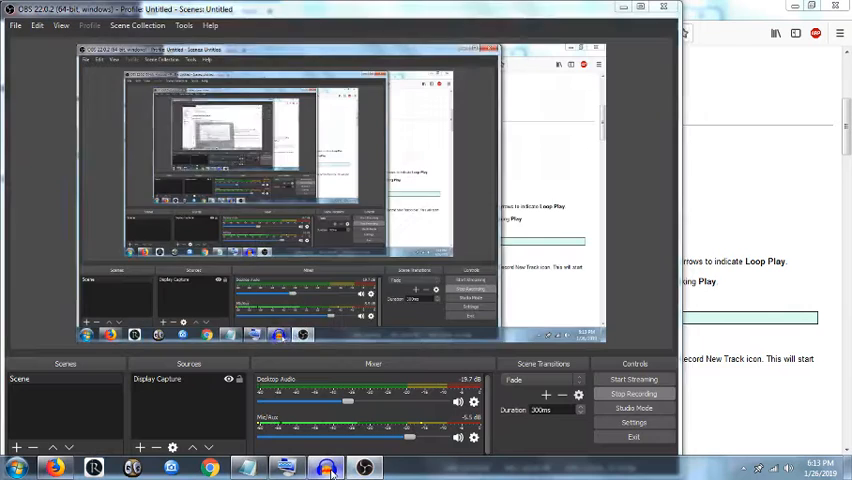
# - Bring Audacity forward and make a short test recording over the song
pyautogui.click(326, 465)
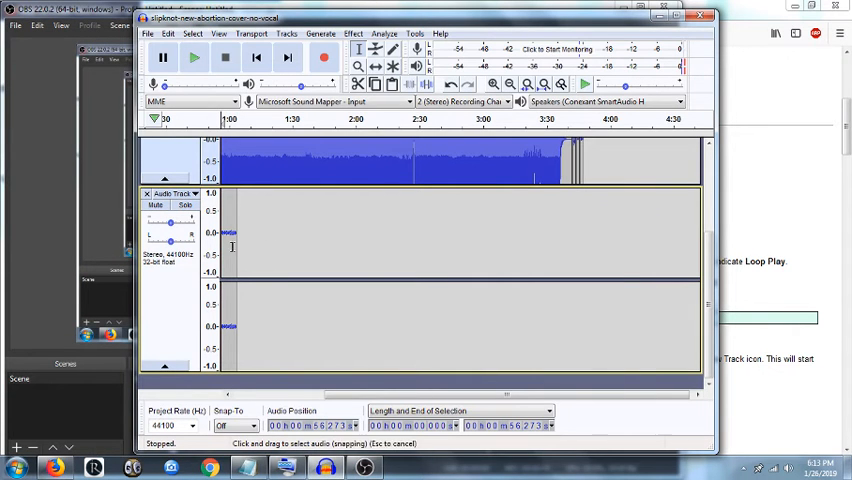
pyautogui.click(323, 57)
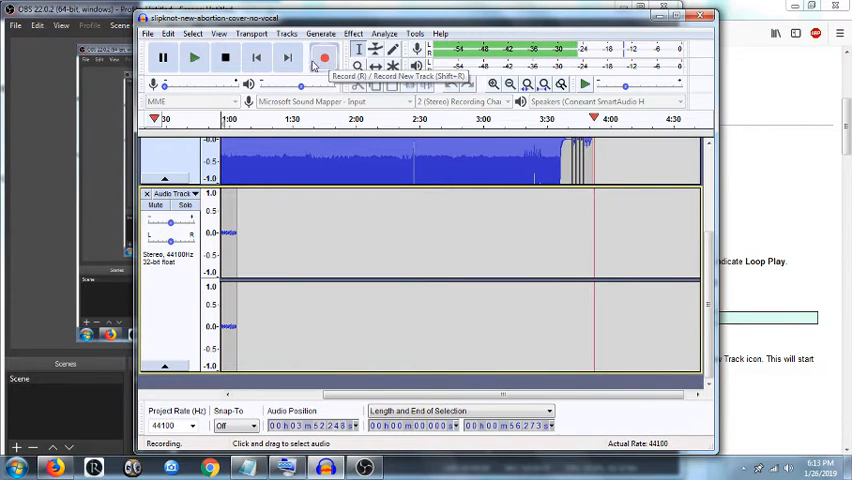
pyautogui.click(223, 60)
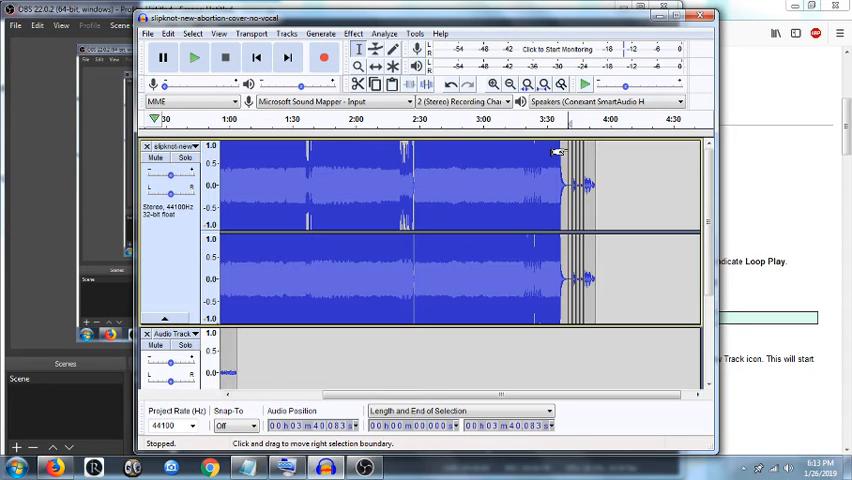
# - Play the tracks back, stop, and start a new empty project window
pyautogui.click(188, 62)
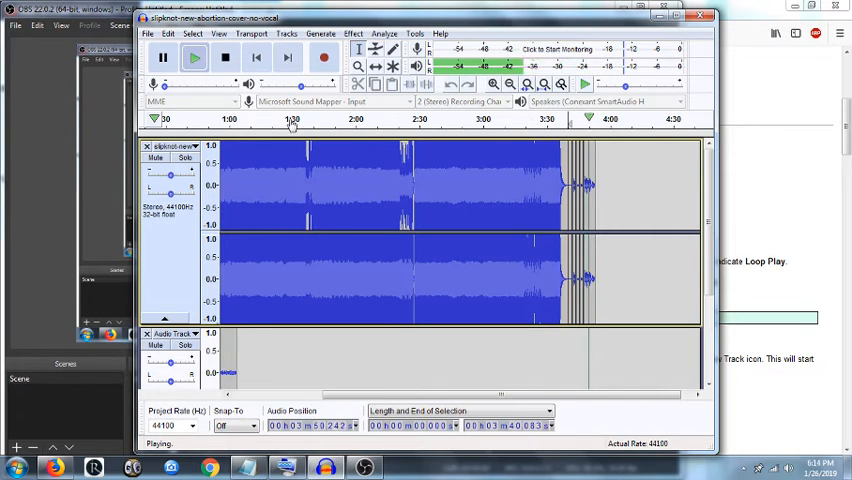
pyautogui.moveTo(323, 58)
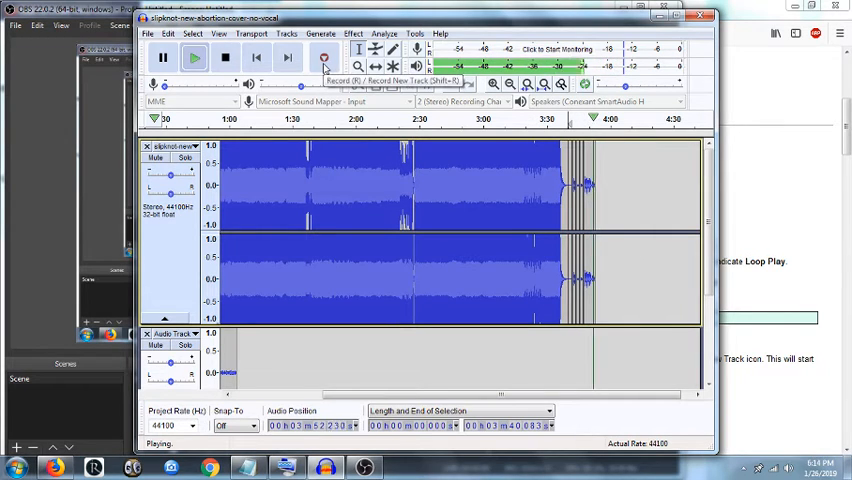
pyautogui.click(228, 60)
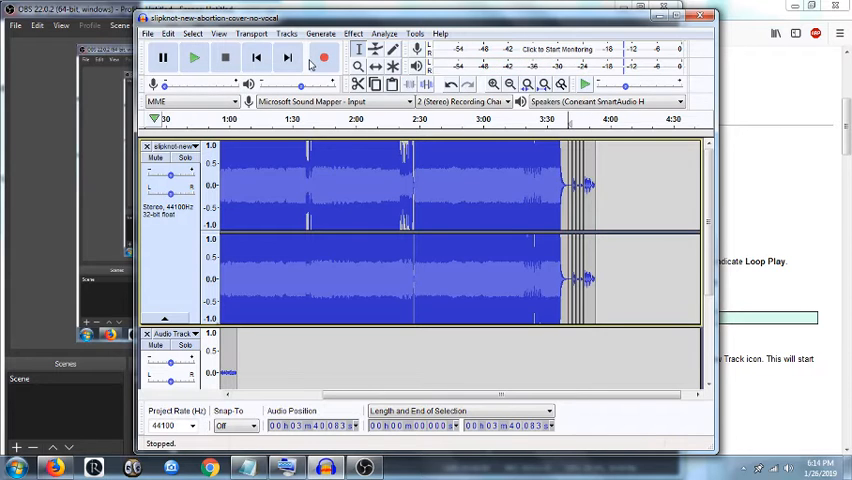
pyautogui.moveTo(323, 60)
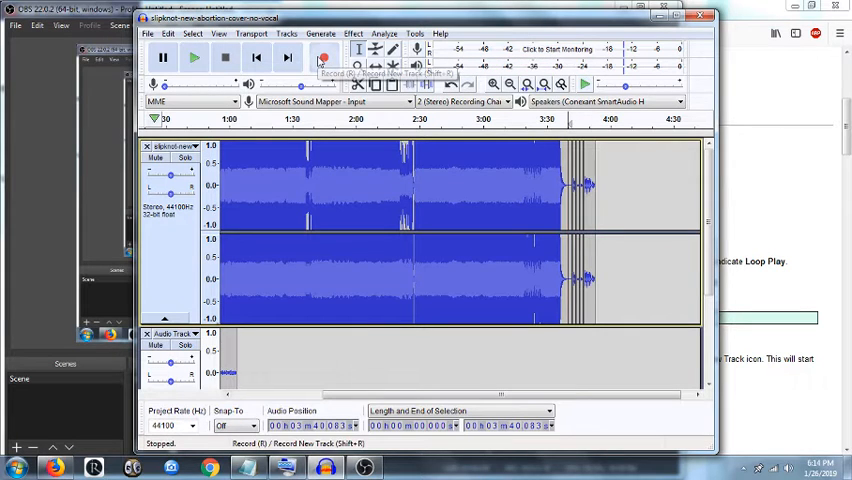
pyautogui.click(324, 59)
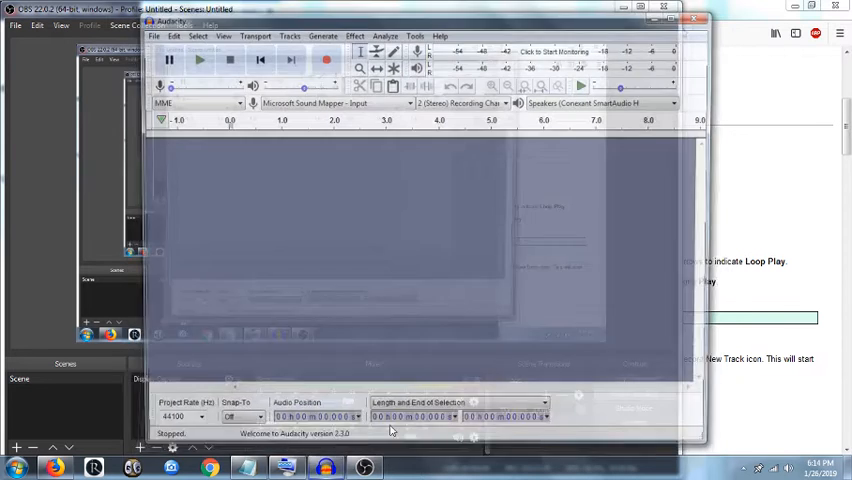
# - Import the Slipknot no-vocal MP3 from Downloads via File > Import/Open
pyautogui.click(155, 36)
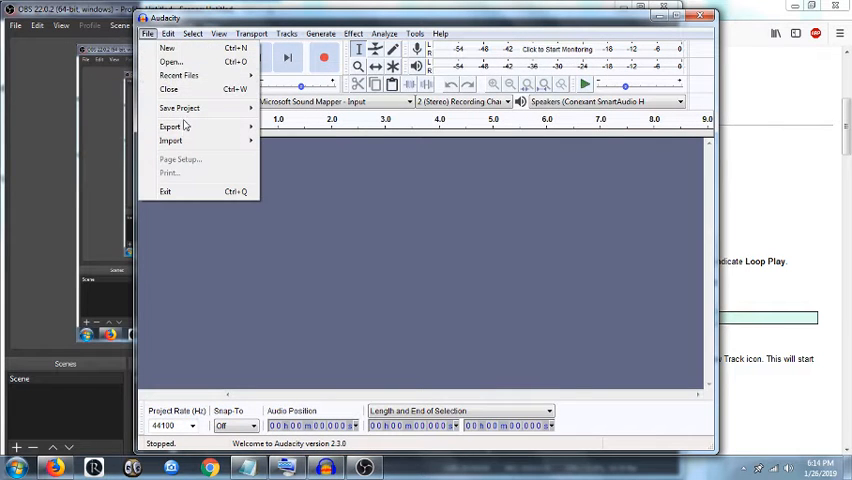
pyautogui.click(172, 62)
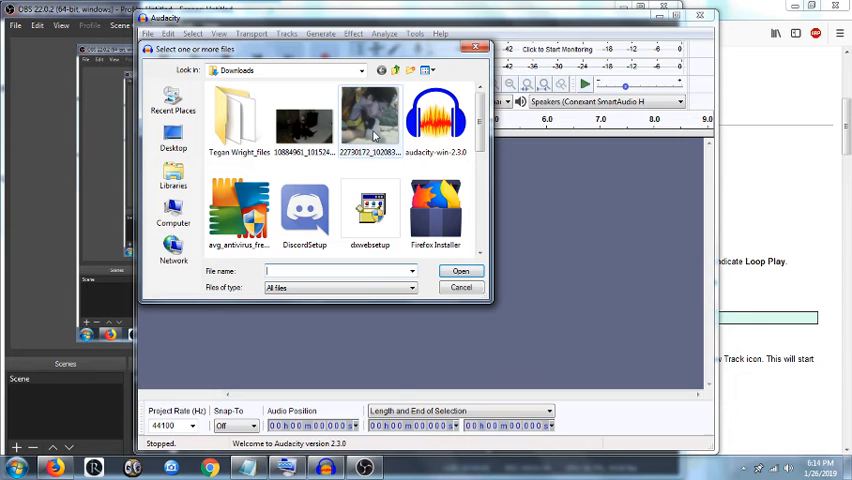
pyautogui.scroll(-3)
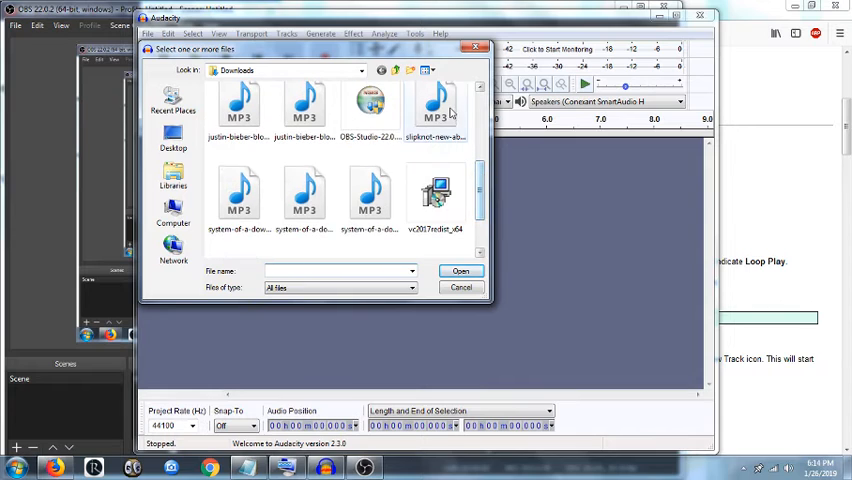
pyautogui.doubleClick(441, 105)
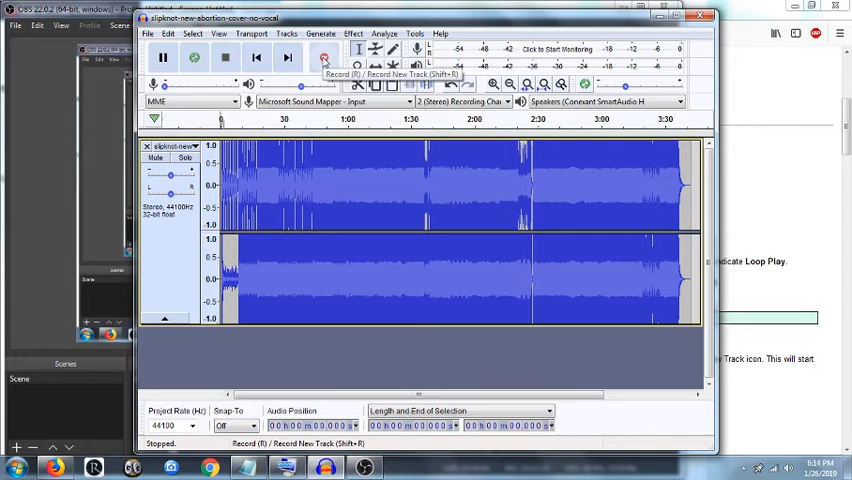
# - Shift-record a vocal take into a new track from the song start, then play it back
pyautogui.click(323, 57)
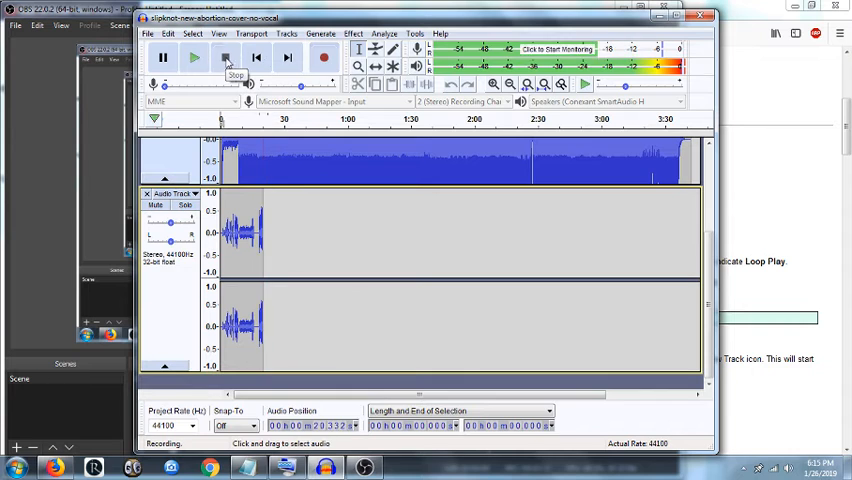
pyautogui.click(222, 57)
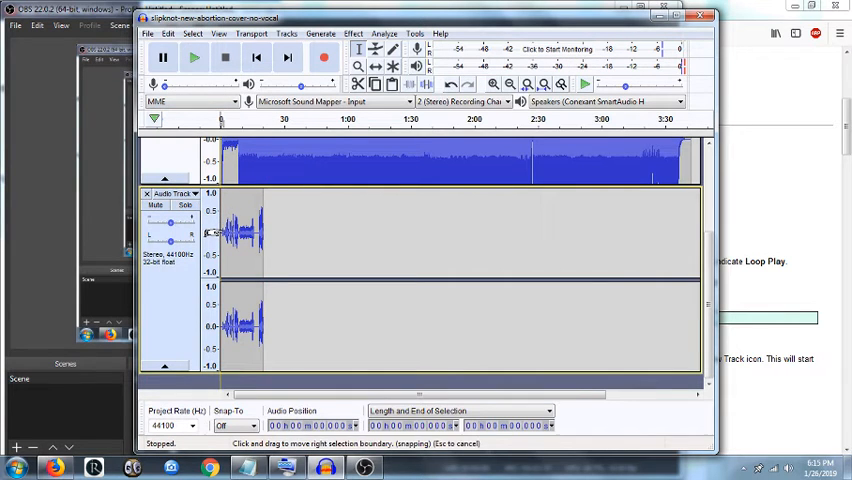
pyautogui.click(190, 62)
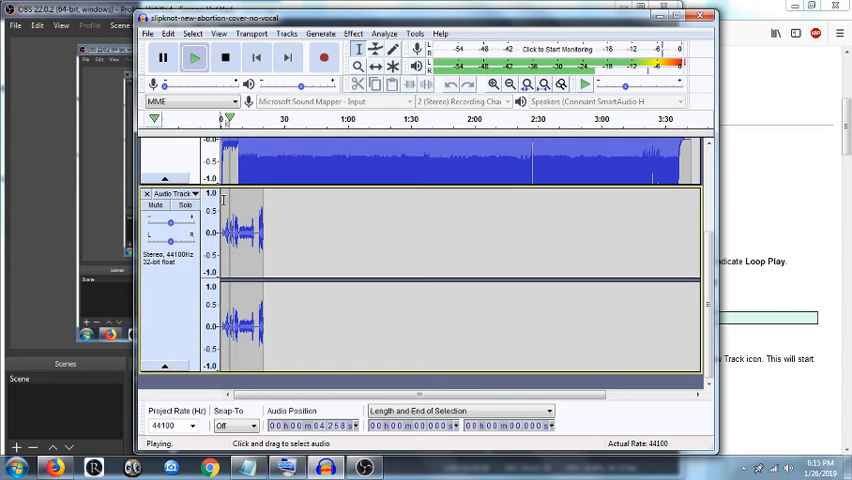
pyautogui.click(219, 61)
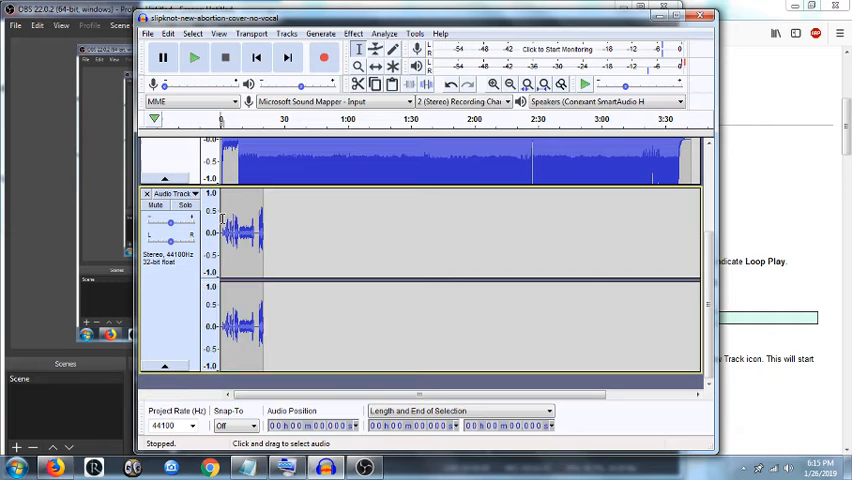
pyautogui.click(188, 61)
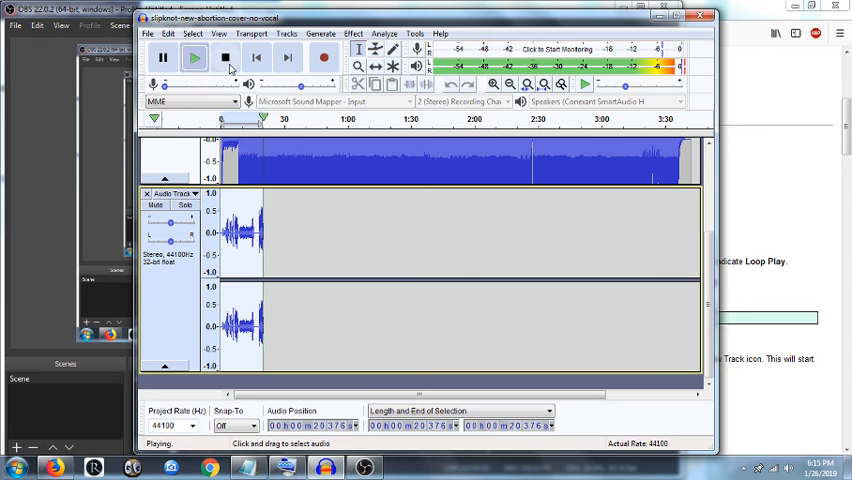
pyautogui.click(228, 59)
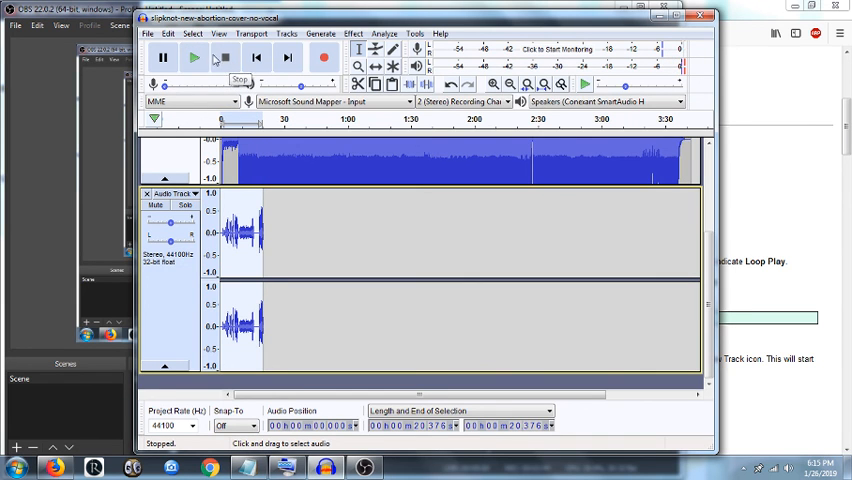